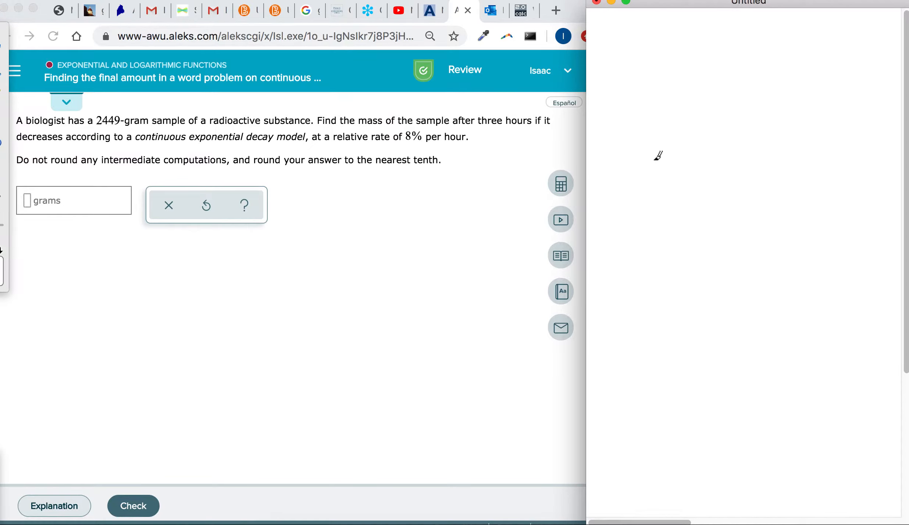
{"action": "mouse_move", "coordinate": [624, 157]}
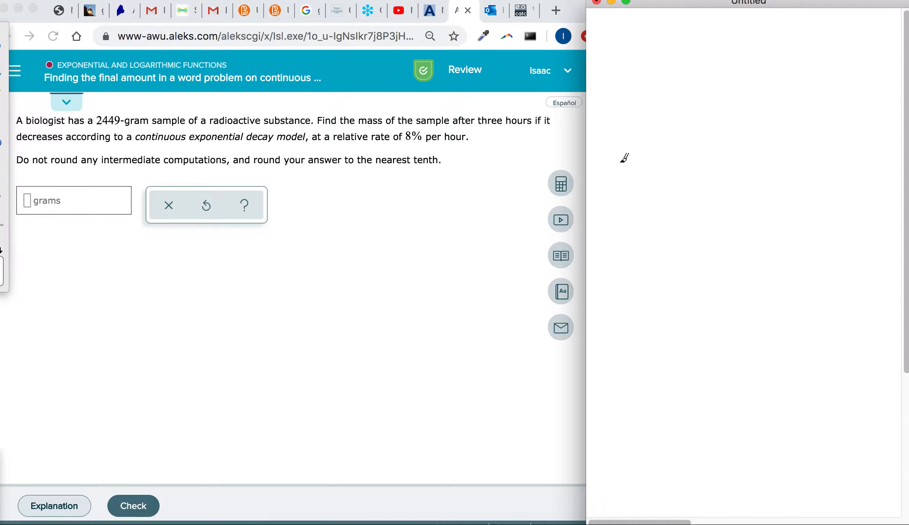
{"action": "mouse_move", "coordinate": [625, 71]}
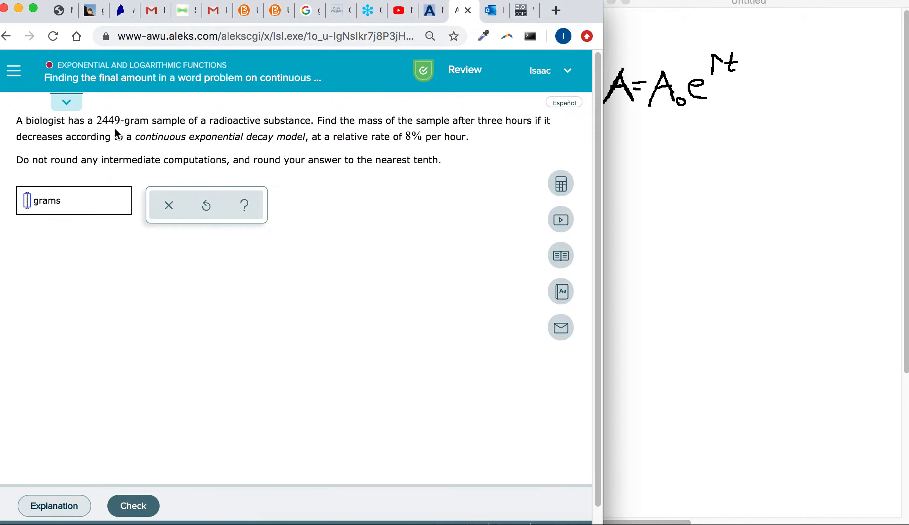
{"action": "mouse_move", "coordinate": [152, 131]}
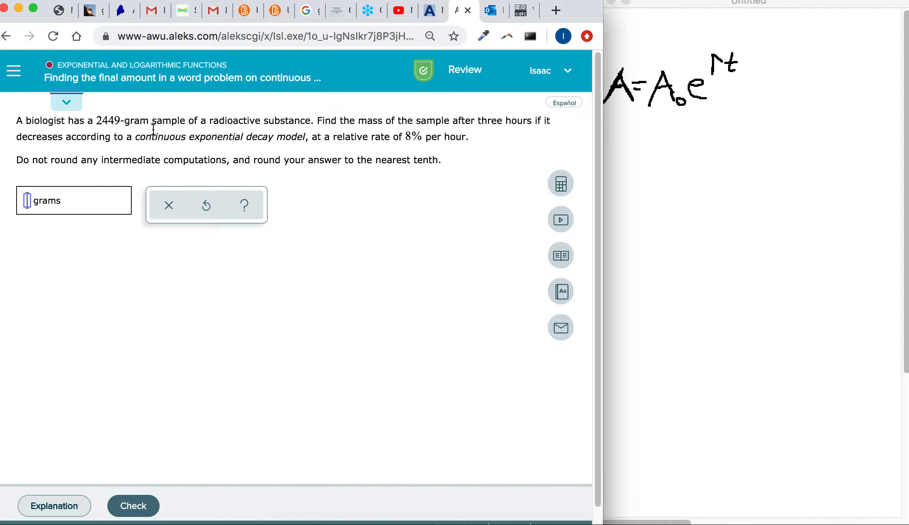
{"action": "mouse_move", "coordinate": [284, 139]}
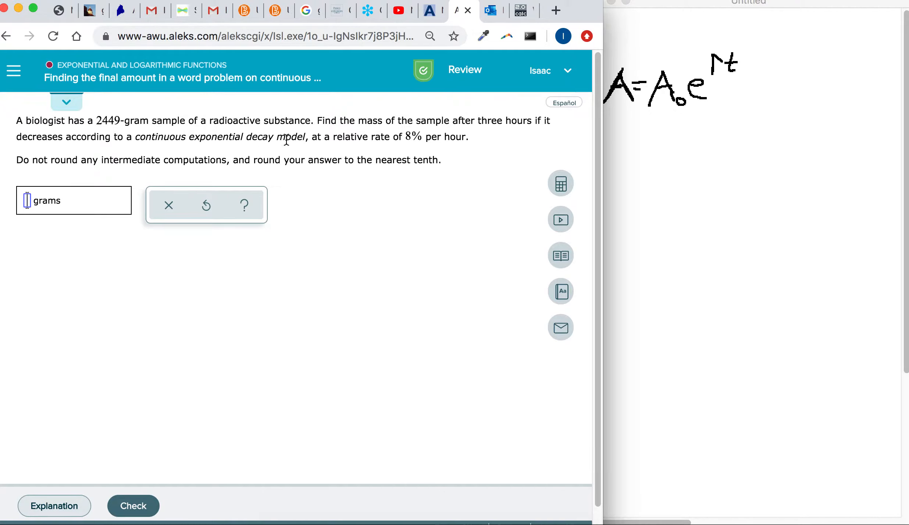
{"action": "mouse_move", "coordinate": [525, 139]}
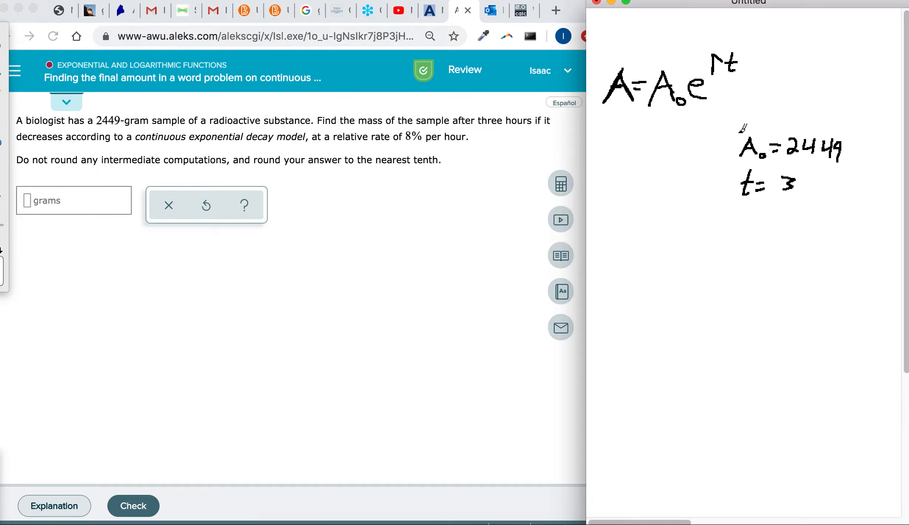
{"action": "mouse_move", "coordinate": [516, 134]}
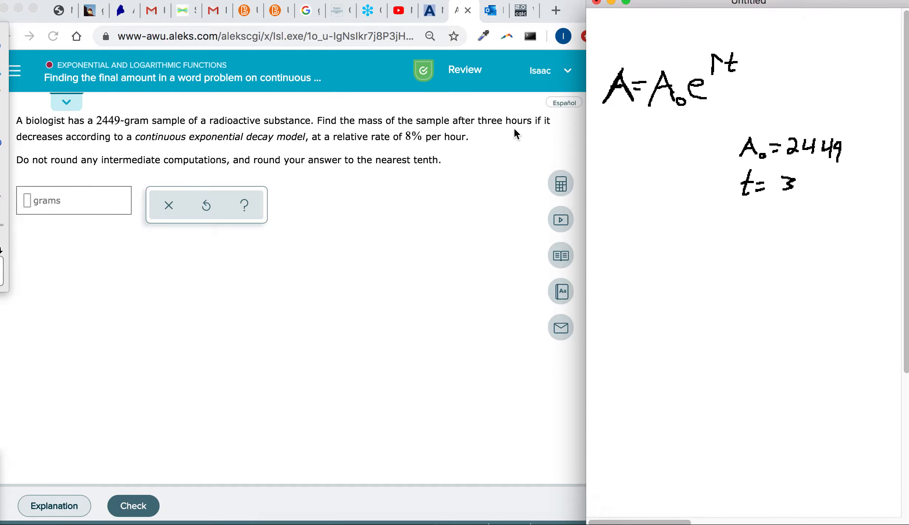
{"action": "mouse_move", "coordinate": [243, 150]}
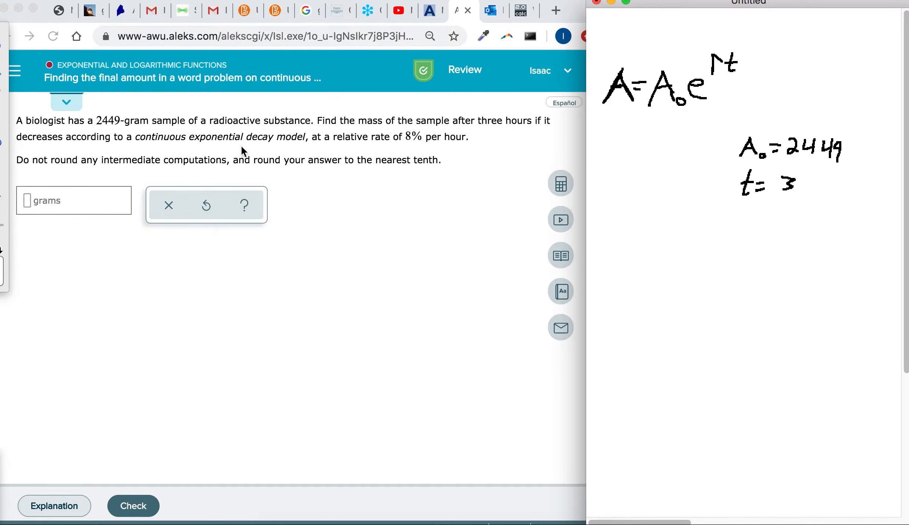
{"action": "mouse_move", "coordinate": [308, 155]}
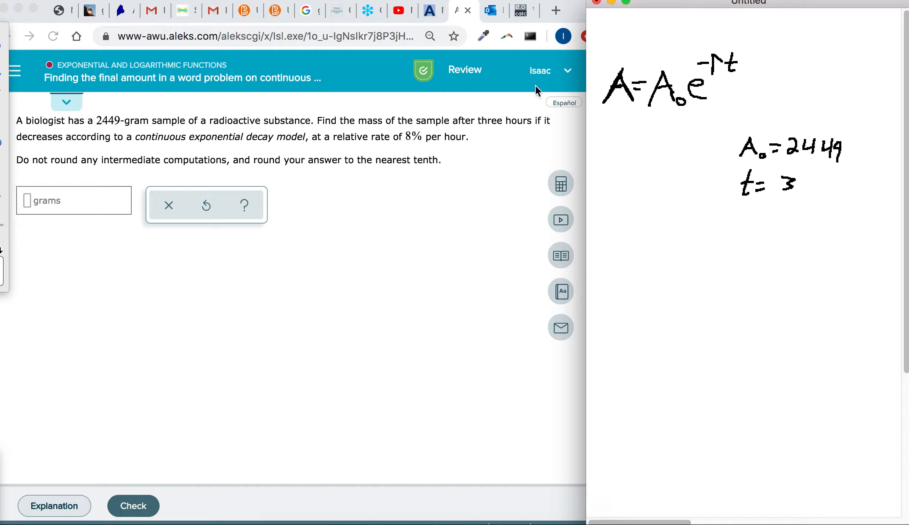
{"action": "mouse_move", "coordinate": [678, 102]}
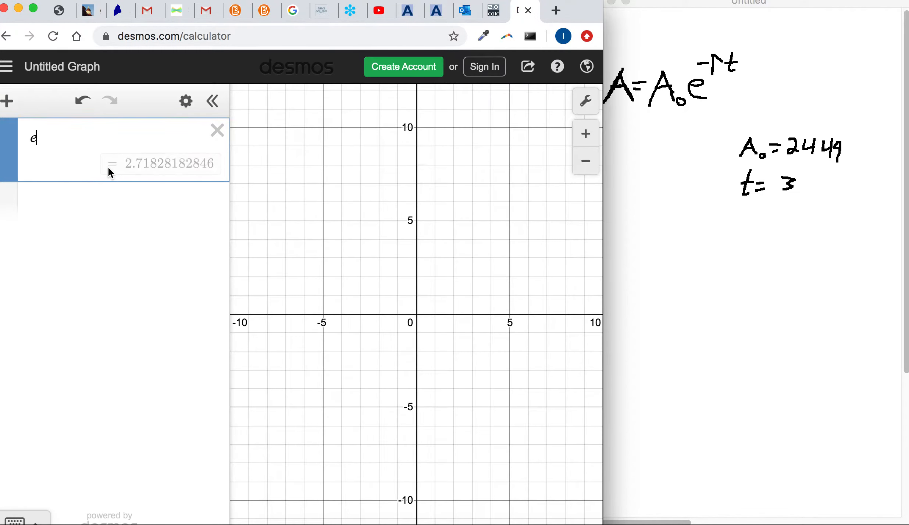
Enter y=e^x and y=e^-x as two Desmos expressions, then return to ALEKS
{"action": "type", "text": "^1"}
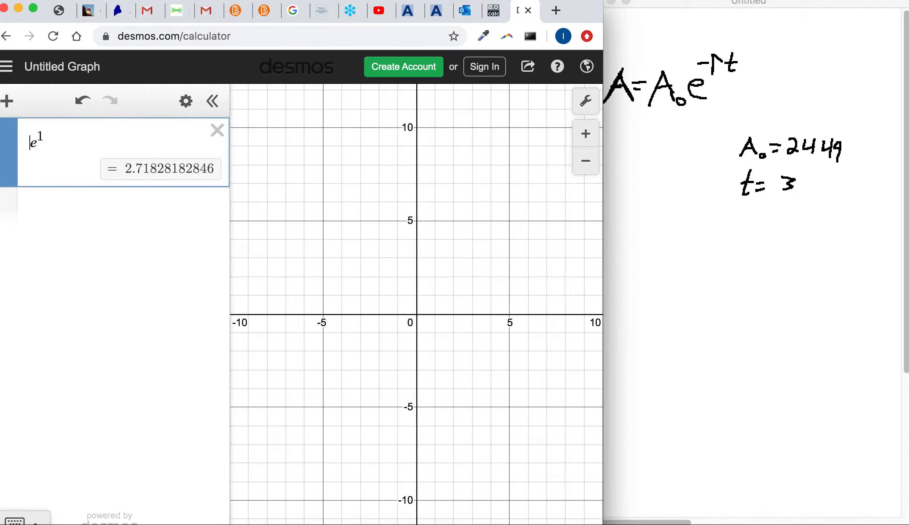
{"action": "type", "text": "y="}
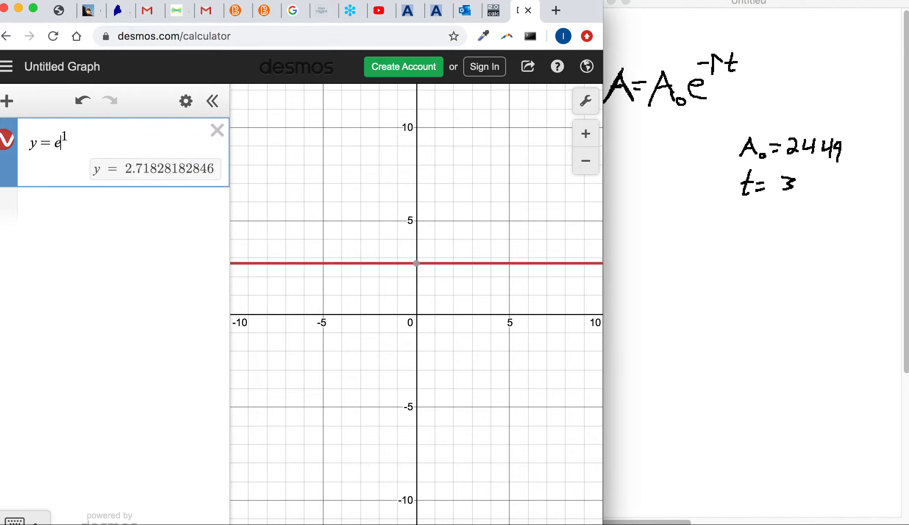
{"action": "type", "text": "x"}
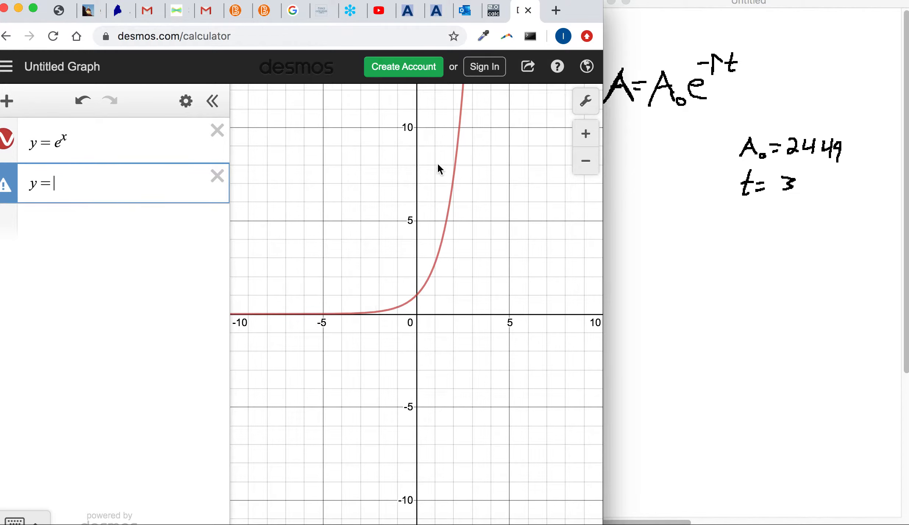
{"action": "mouse_move", "coordinate": [450, 154]}
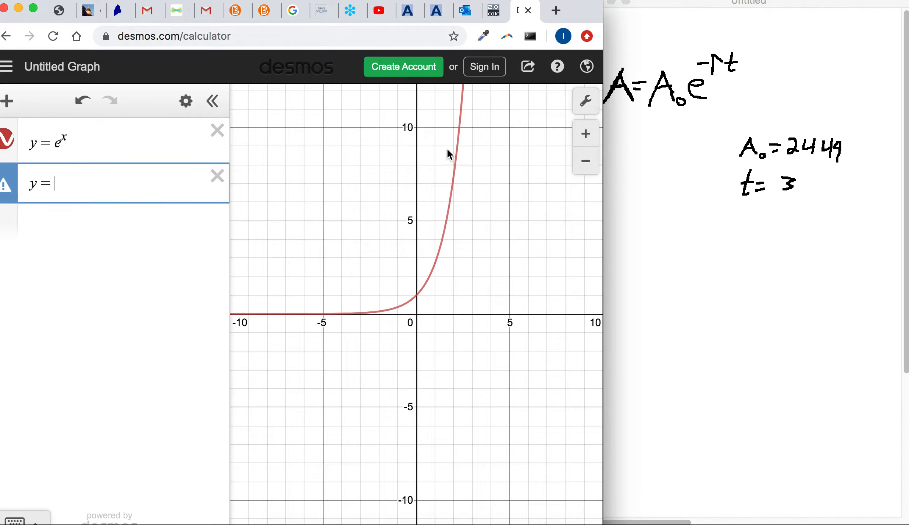
{"action": "type", "text": "e^-x"}
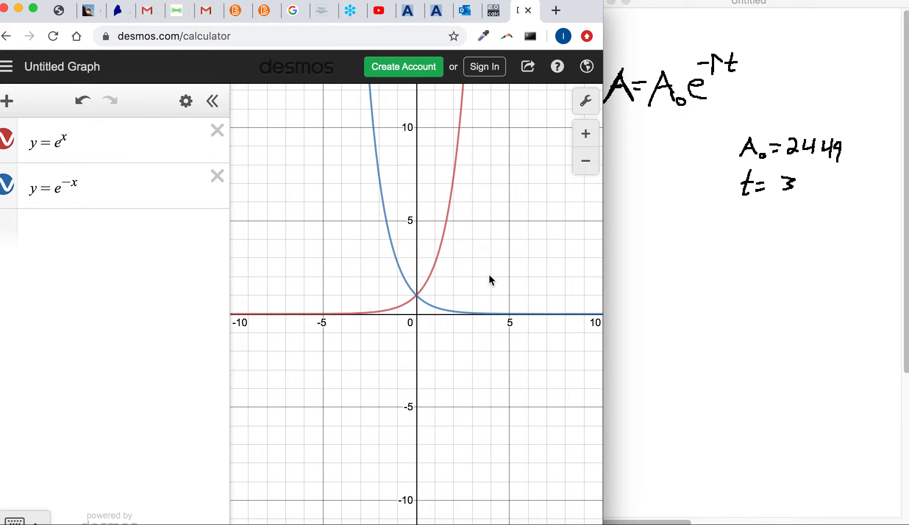
{"action": "mouse_move", "coordinate": [694, 104]}
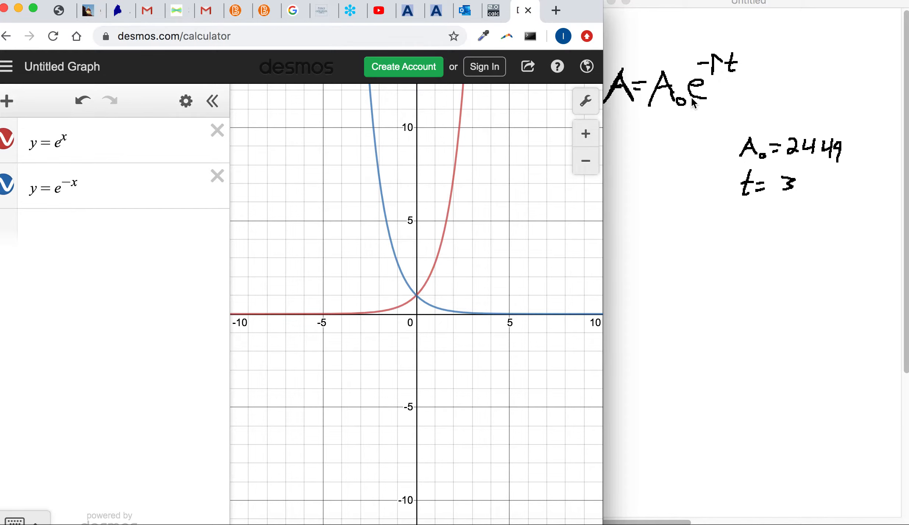
{"action": "mouse_move", "coordinate": [649, 96]}
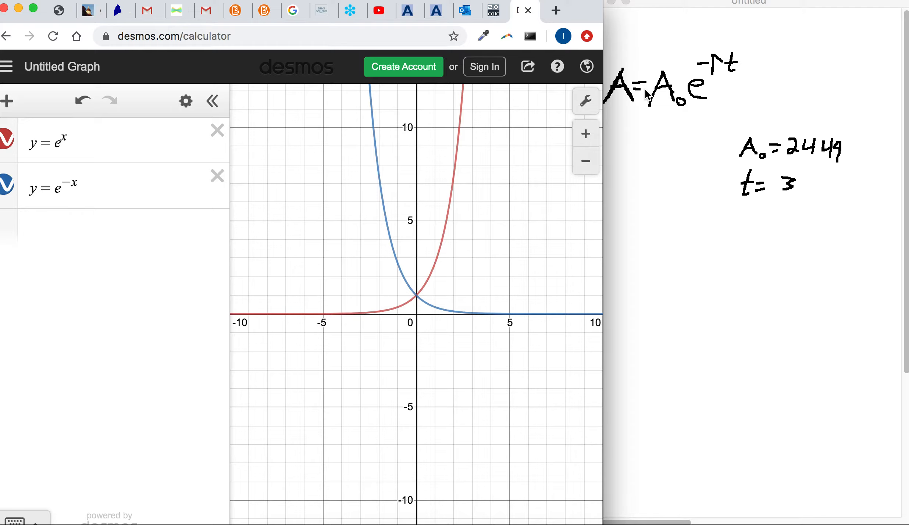
{"action": "mouse_move", "coordinate": [428, 23]}
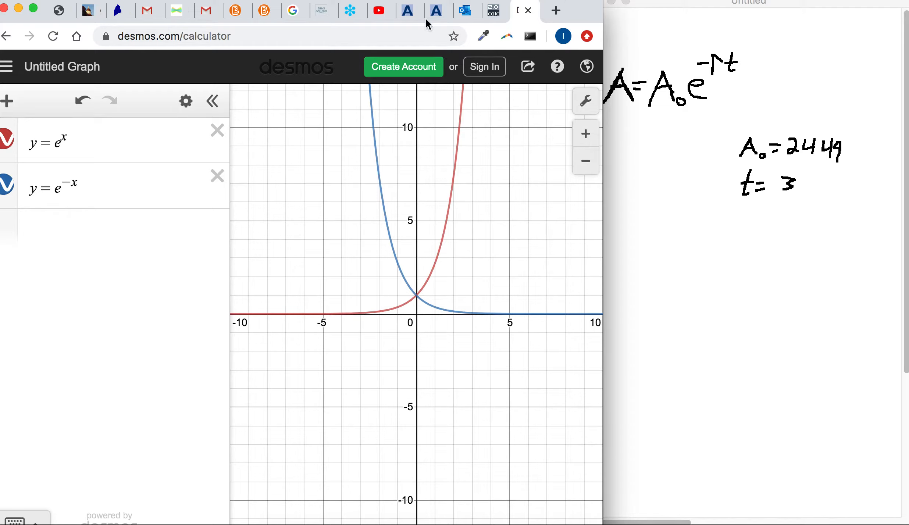
{"action": "left_click", "coordinate": [437, 10]}
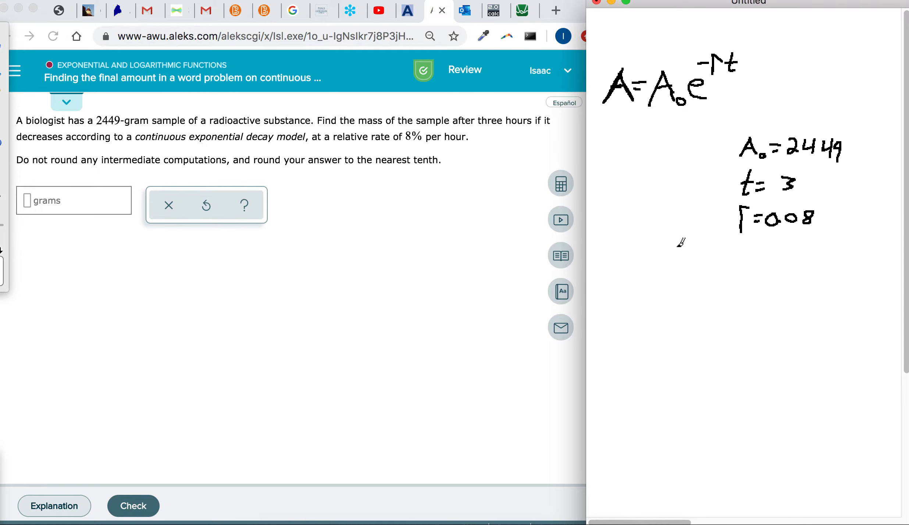
{"action": "mouse_move", "coordinate": [629, 268]}
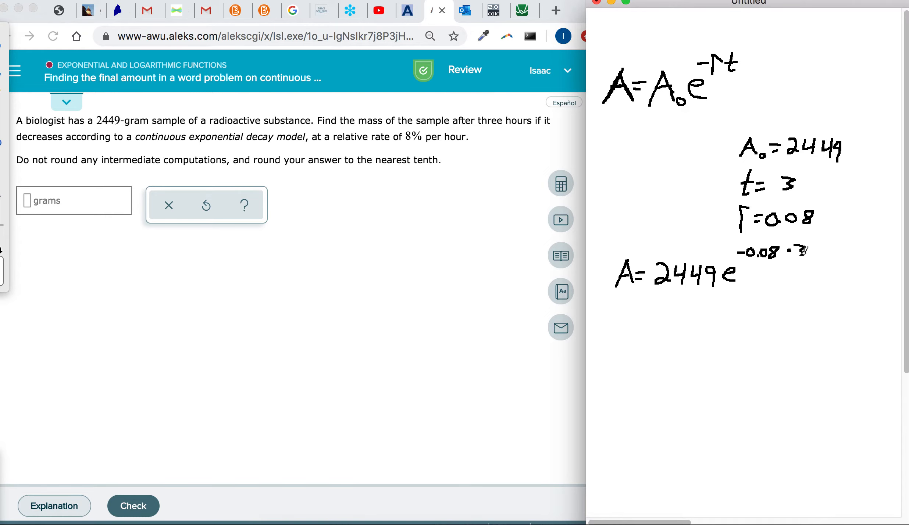
Switch to the web2.0calc calculator tab
{"action": "left_click", "coordinate": [496, 10]}
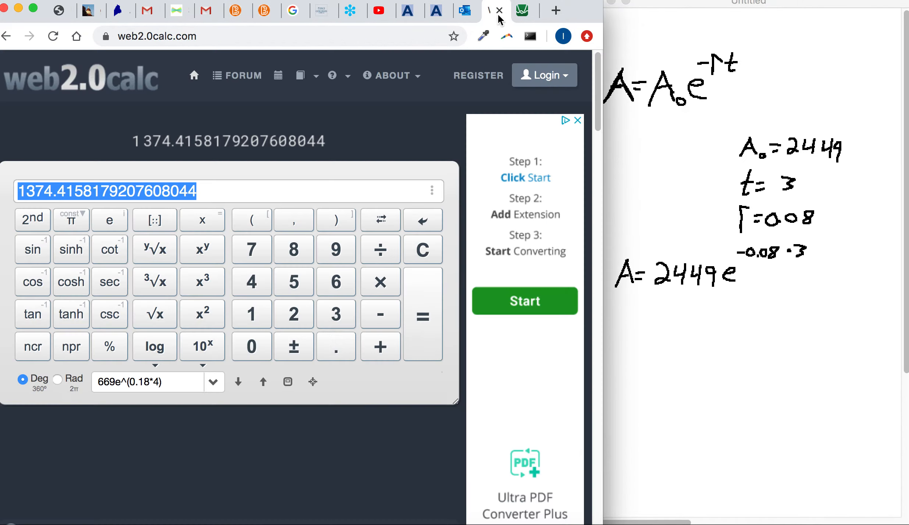
Close the web2.0calc and Desmos tabs and reopen Web 2.0 scientific calculator from a search
{"action": "left_click", "coordinate": [524, 10]}
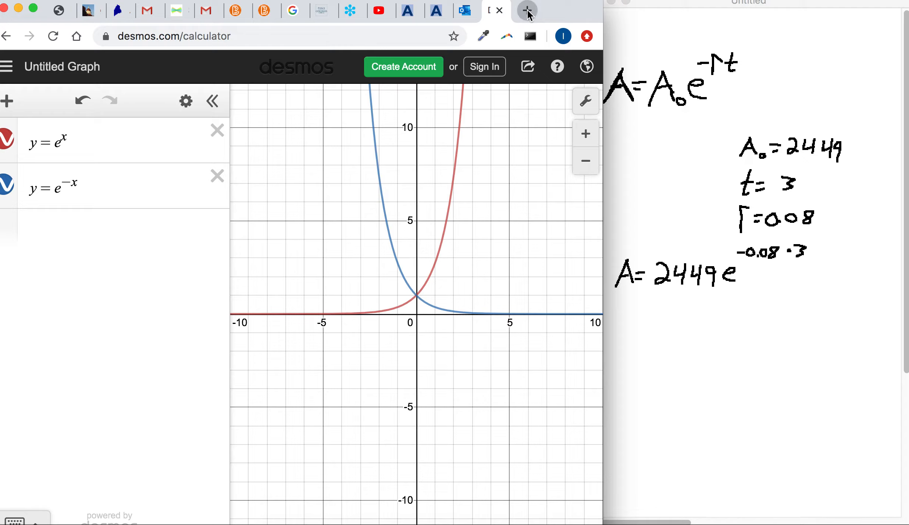
{"action": "left_click", "coordinate": [554, 11]}
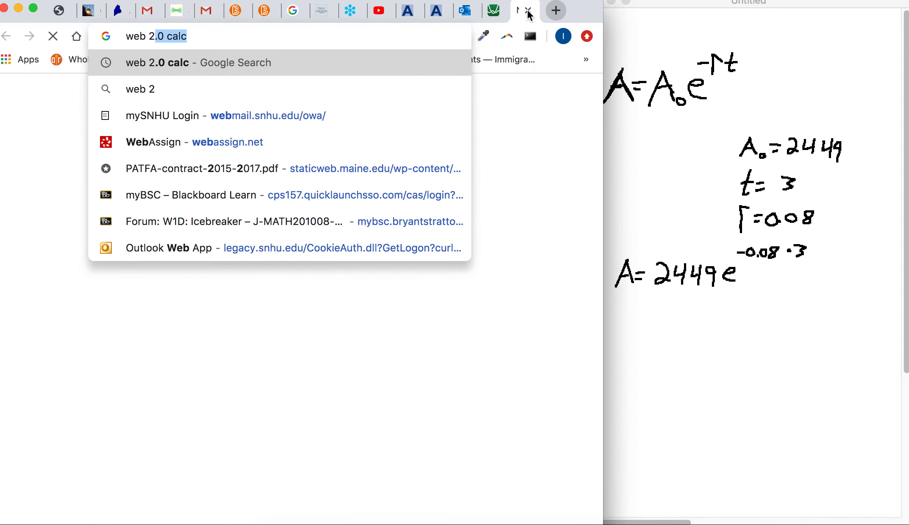
{"action": "left_click", "coordinate": [198, 63]}
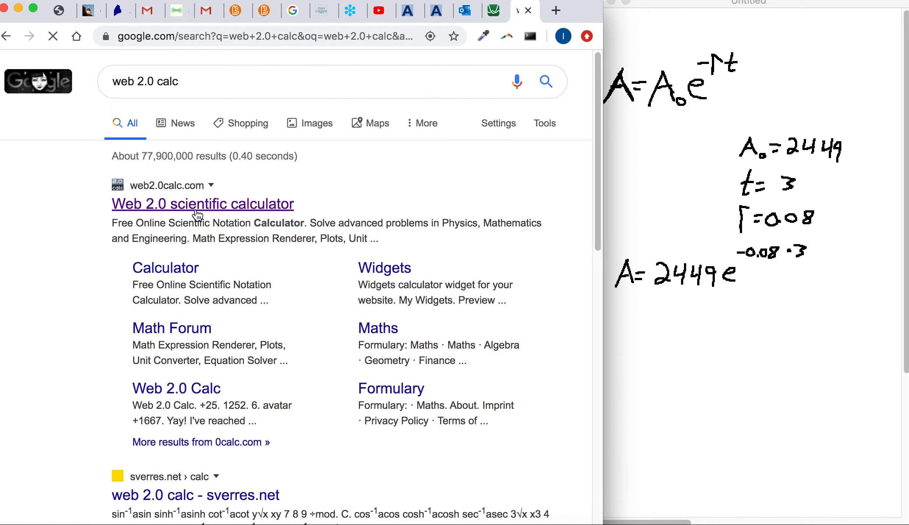
{"action": "left_click", "coordinate": [202, 204]}
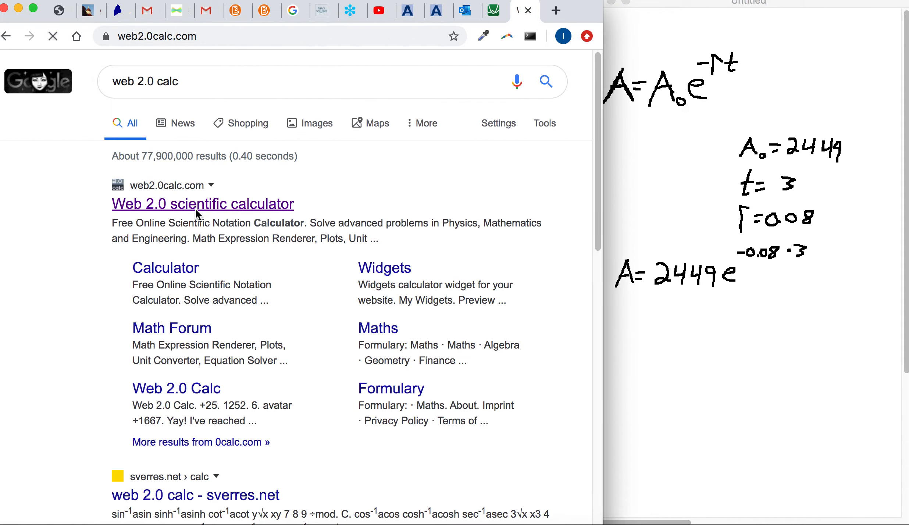
{"action": "left_click", "coordinate": [203, 204]}
{"action": "type", "text": "2449*"}
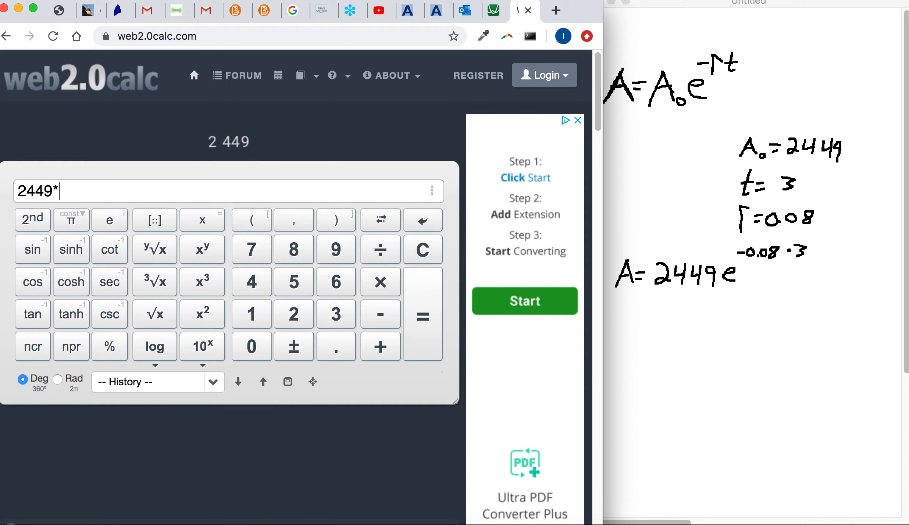
Evaluate 2449*e^(-0.08*3) as 1926.4516 in Web 2.0 calc and go back to ALEKS
{"action": "left_click", "coordinate": [109, 220]}
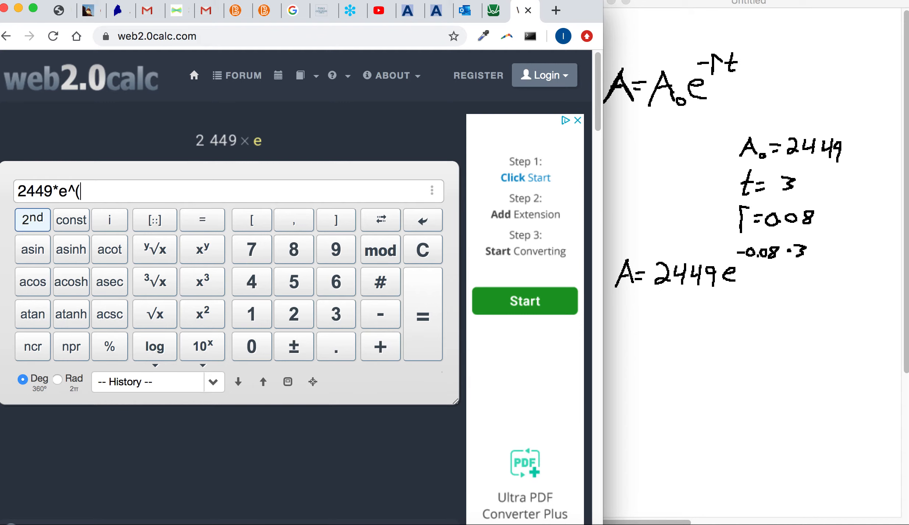
{"action": "left_click", "coordinate": [32, 219]}
{"action": "type", "text": "-0.08*3)"}
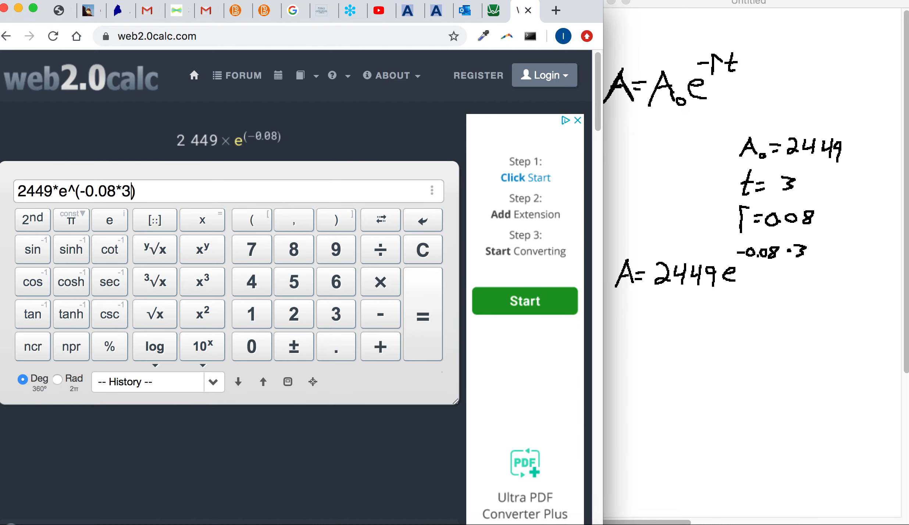
{"action": "left_click", "coordinate": [423, 317]}
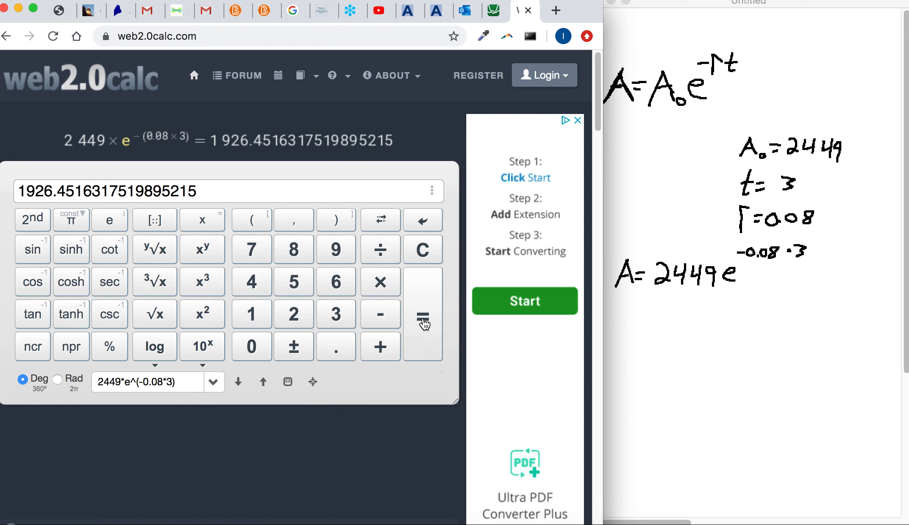
{"action": "mouse_move", "coordinate": [705, 191]}
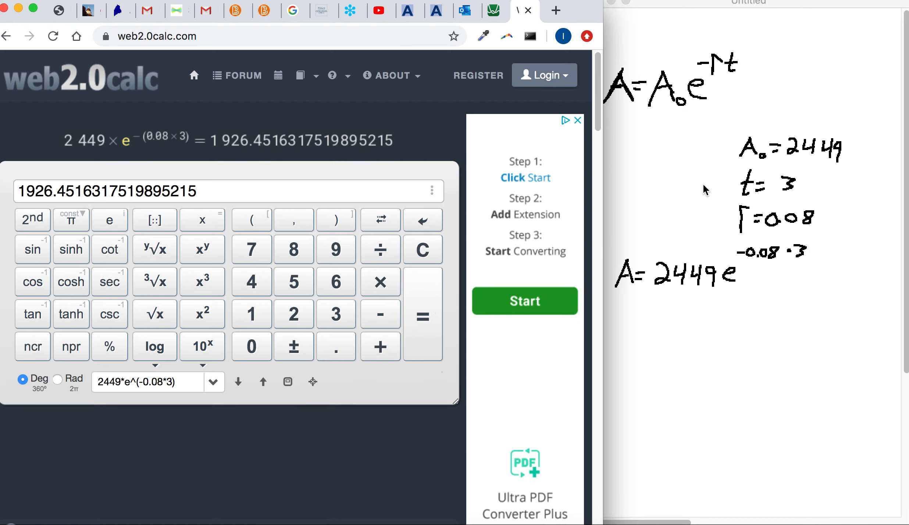
{"action": "mouse_move", "coordinate": [255, 151]}
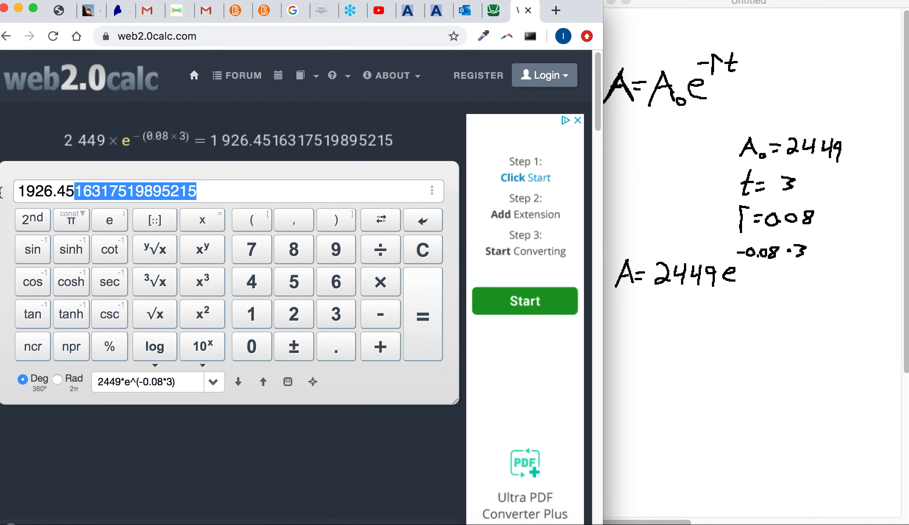
{"action": "left_click", "coordinate": [432, 10]}
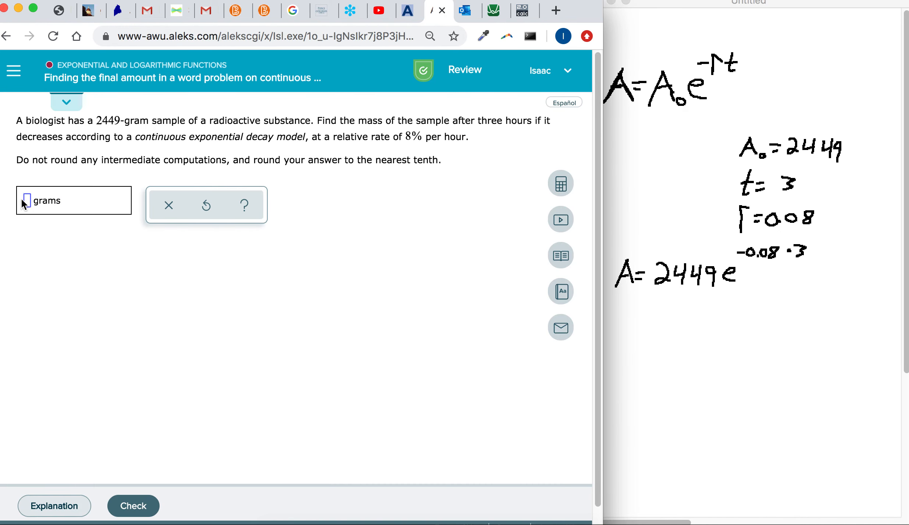
Submit 1926.5 grams, get it marked Correct, and load a new 893 kg decay problem
{"action": "type", "text": "1926.4516317519895215"}
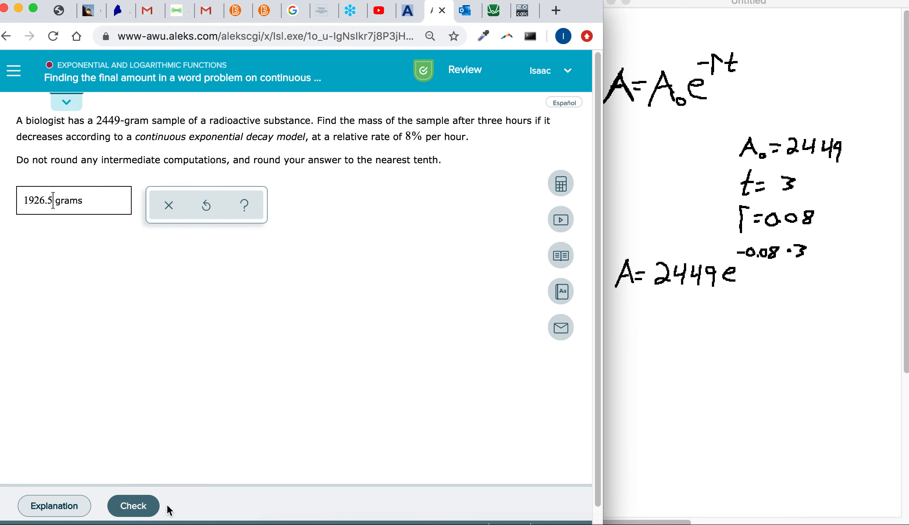
{"action": "left_click", "coordinate": [132, 505]}
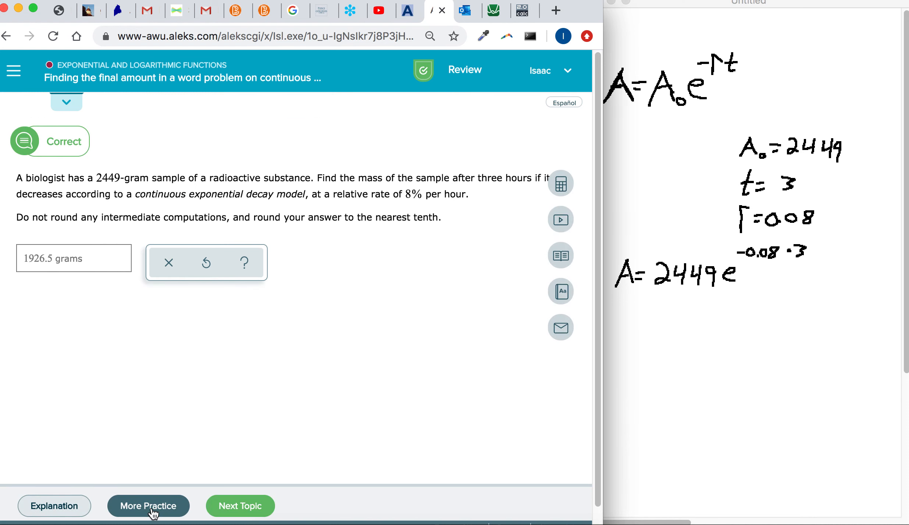
{"action": "left_click", "coordinate": [147, 505]}
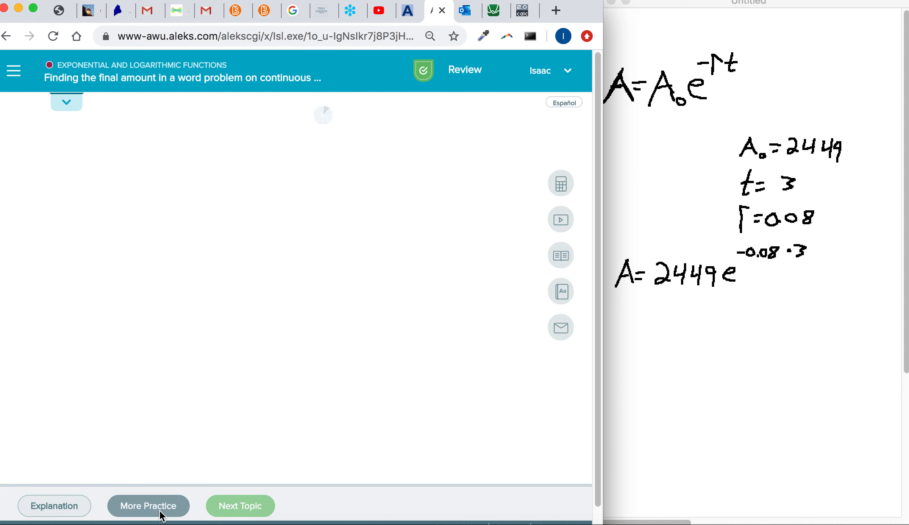
{"action": "left_click", "coordinate": [148, 506]}
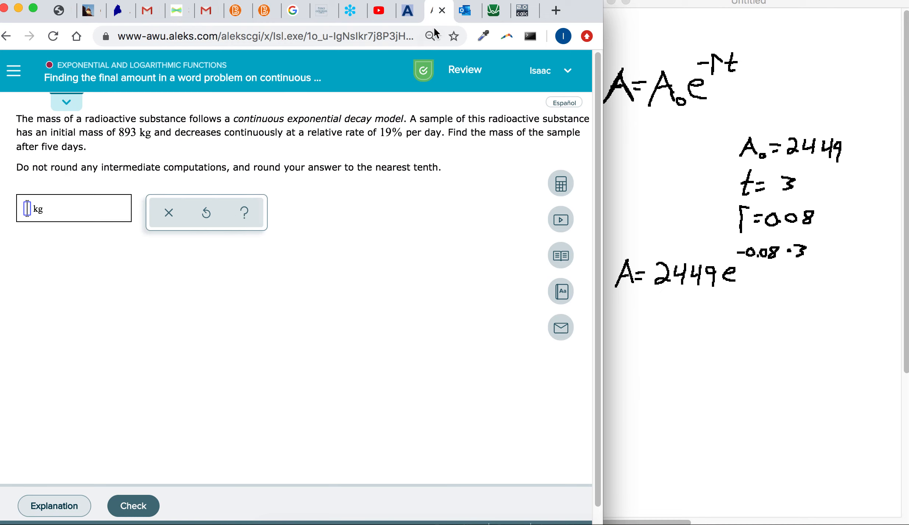
{"action": "mouse_move", "coordinate": [590, 102]}
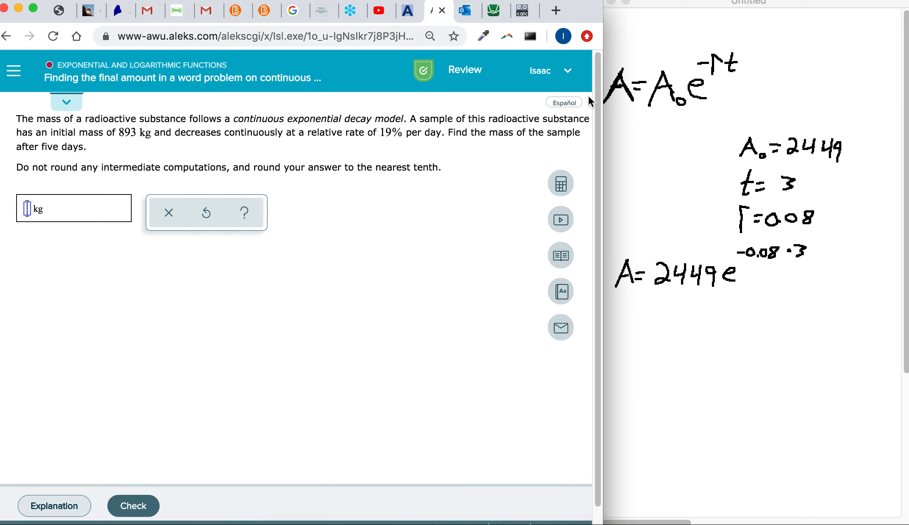